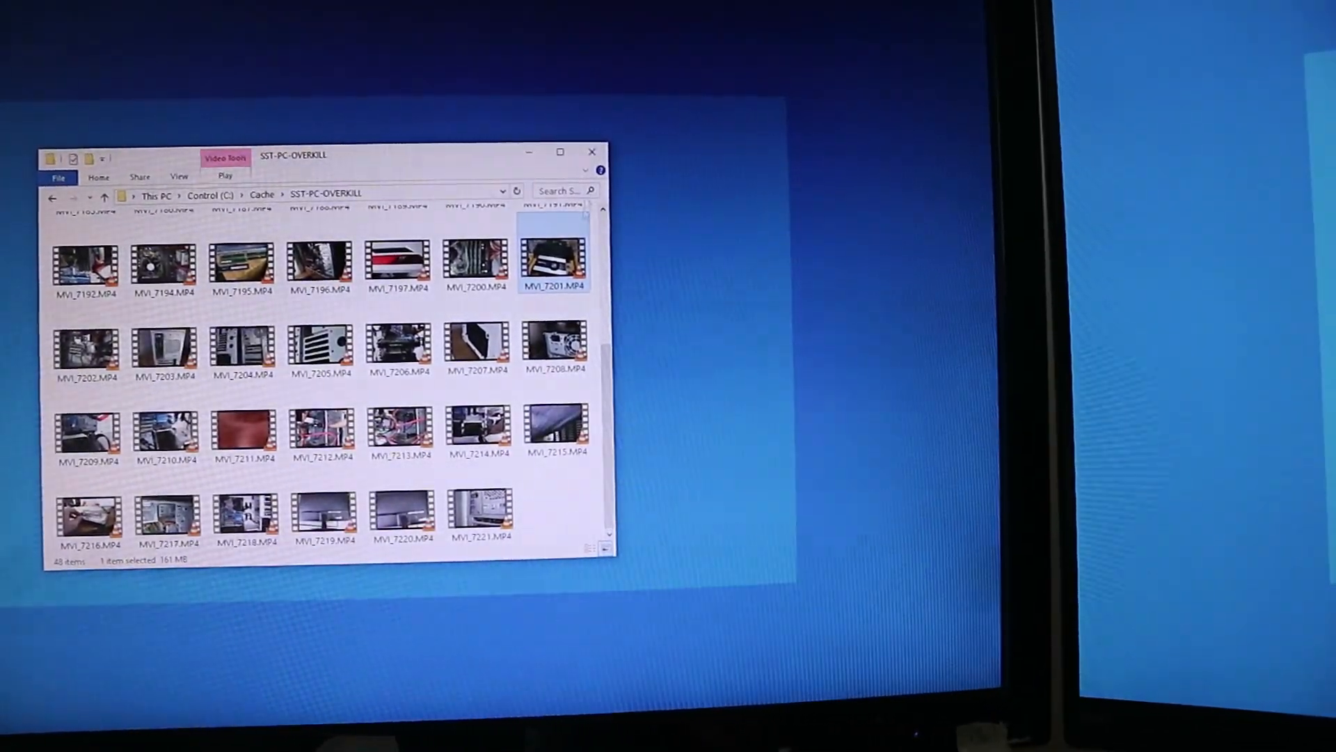
Step: After trying MVI_7201.MP4, reach NVIDIA's Adjust Desktop Color Settings page for the SL27T-1 LED display
{"action": "double_click", "coordinate": [552, 264]}
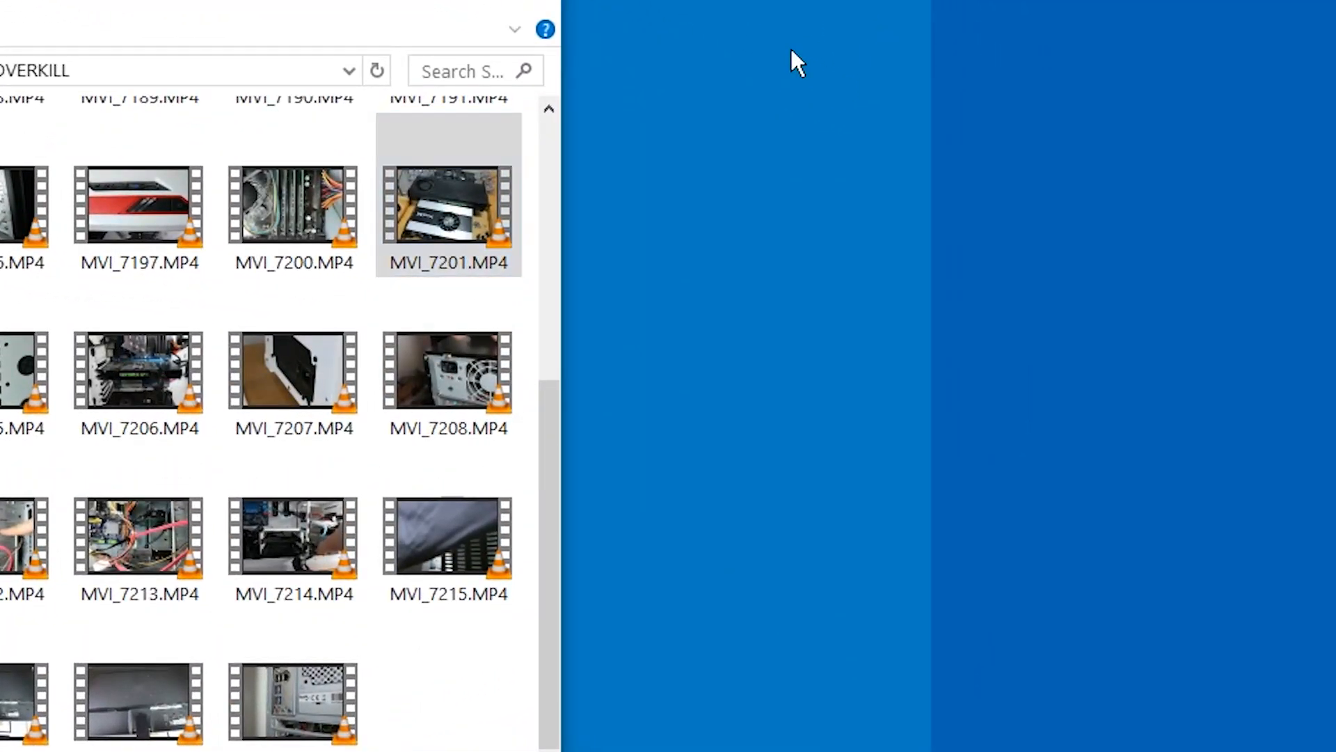
{"action": "right_click", "coordinate": [793, 64]}
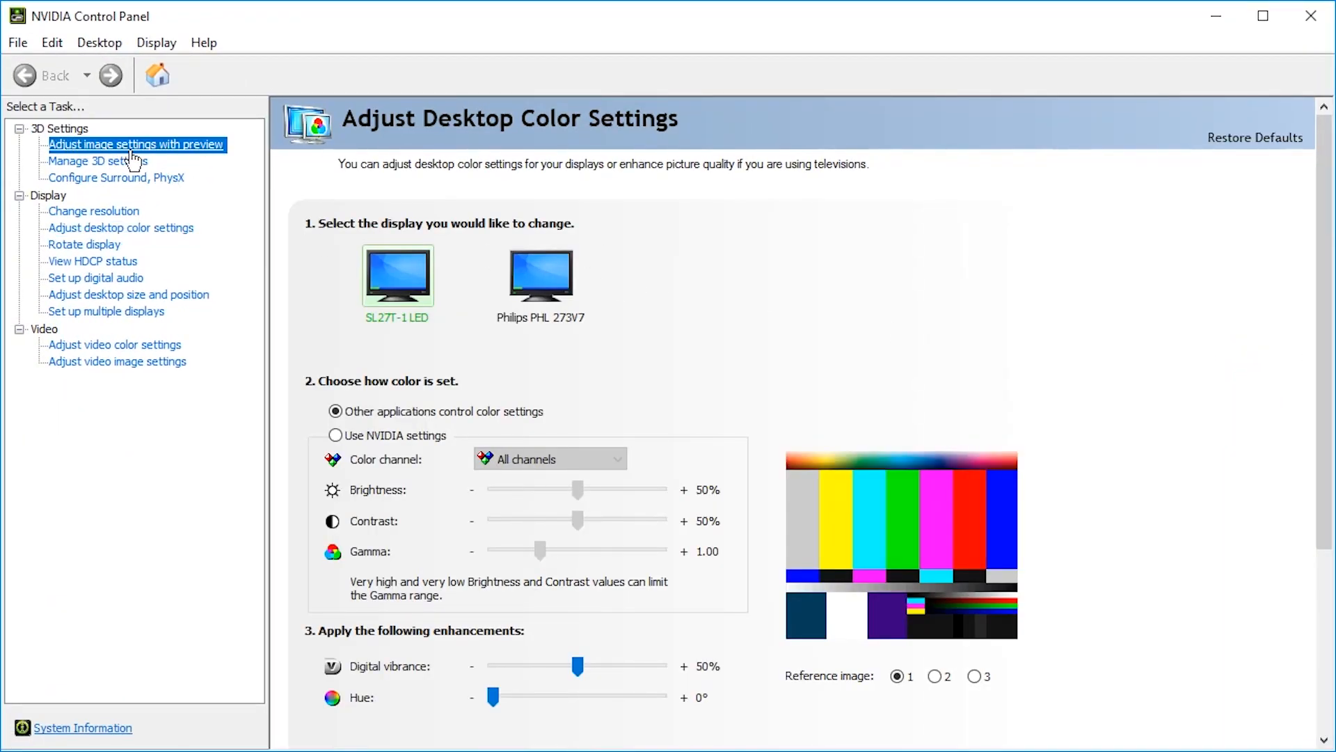
{"action": "left_click", "coordinate": [136, 145]}
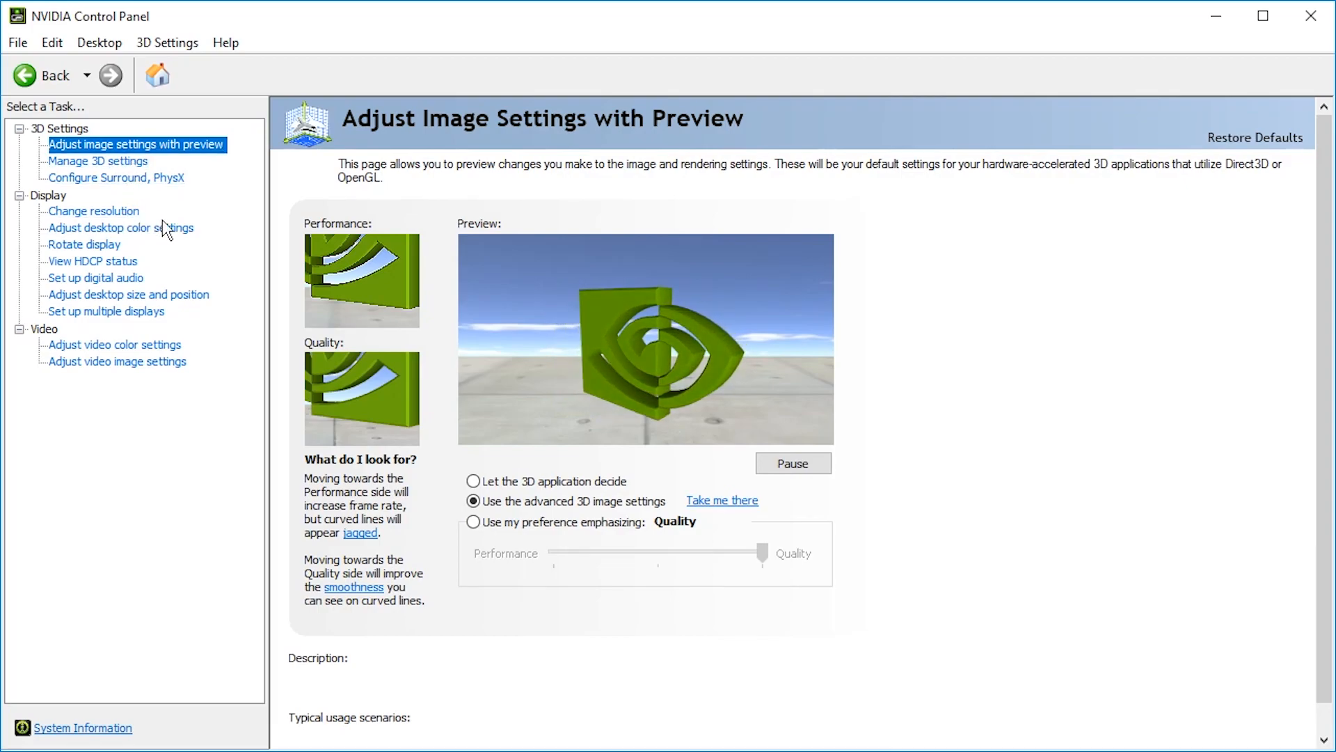
{"action": "left_click", "coordinate": [119, 227]}
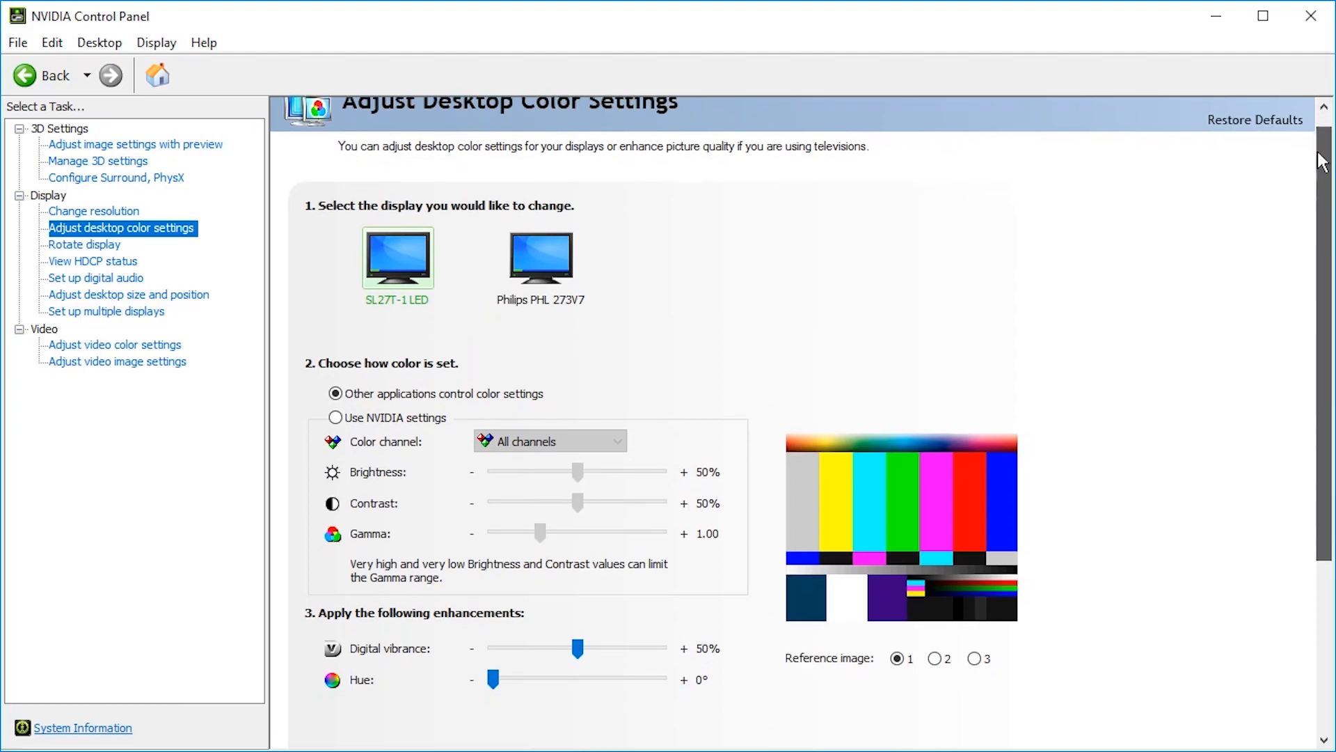
Step: Report content type Desktop programs to the display, apply it and keep the change
{"action": "scroll", "scroll_direction": "down", "scroll_amount": 3}
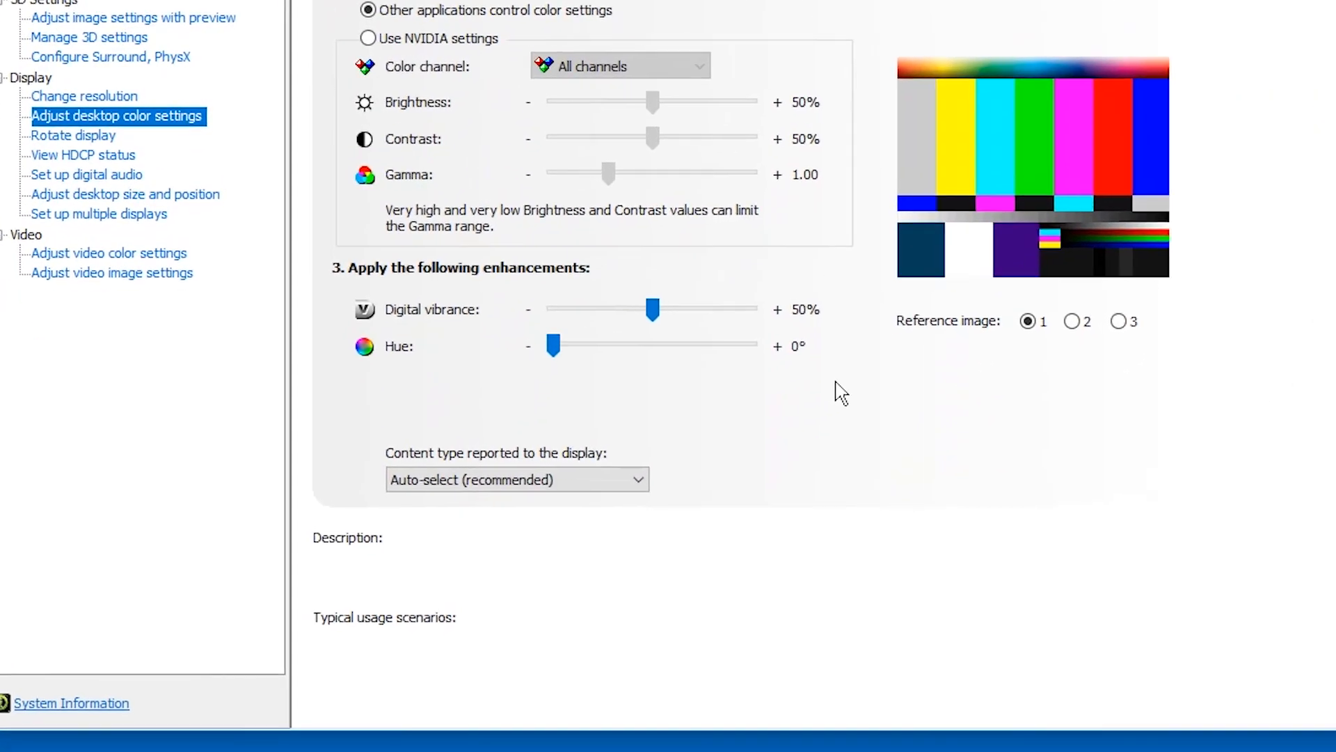
{"action": "left_click", "coordinate": [516, 479]}
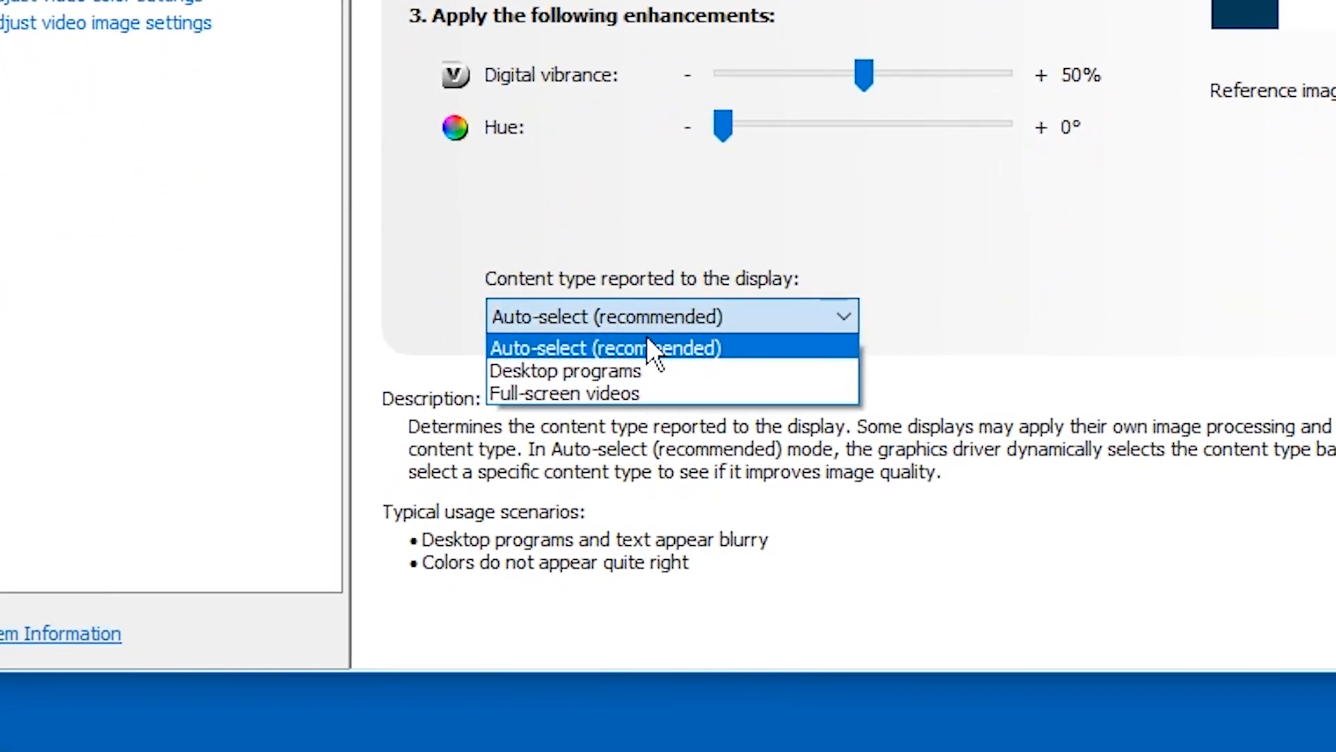
{"action": "mouse_move", "coordinate": [562, 371]}
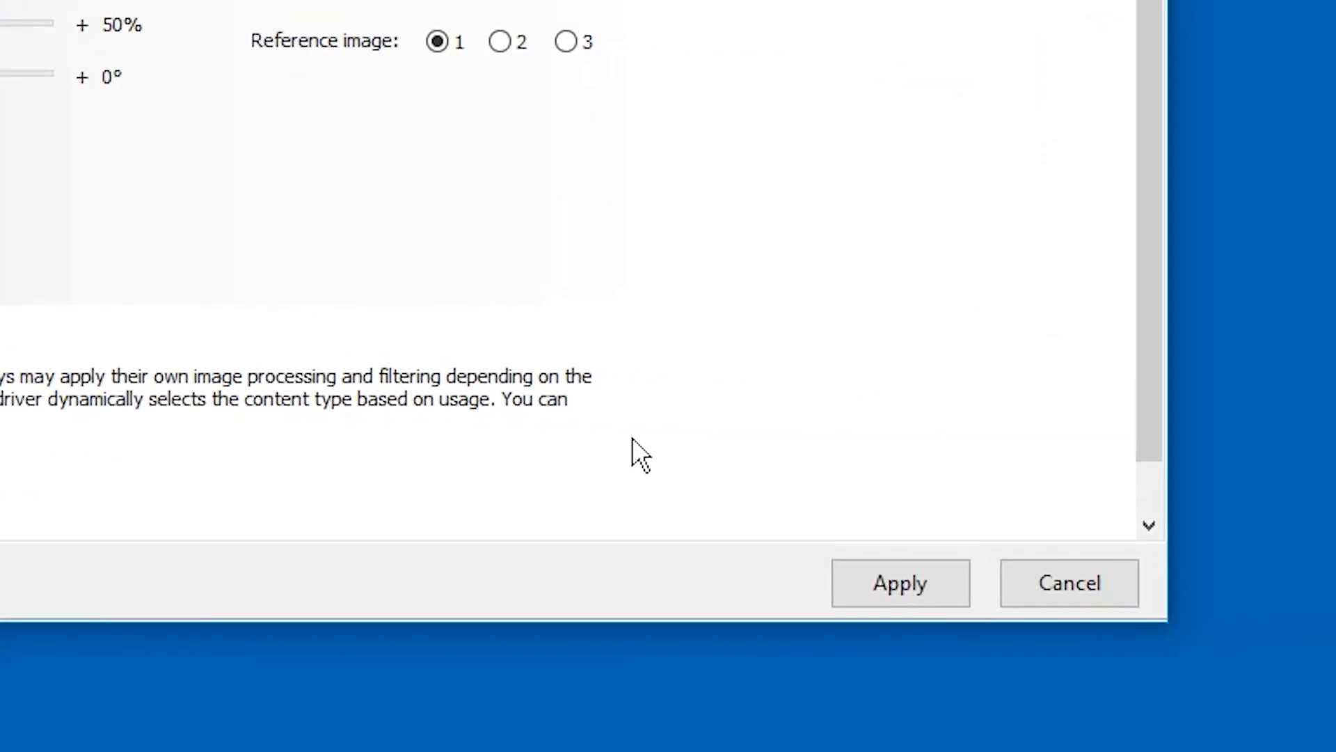
{"action": "left_click", "coordinate": [900, 583]}
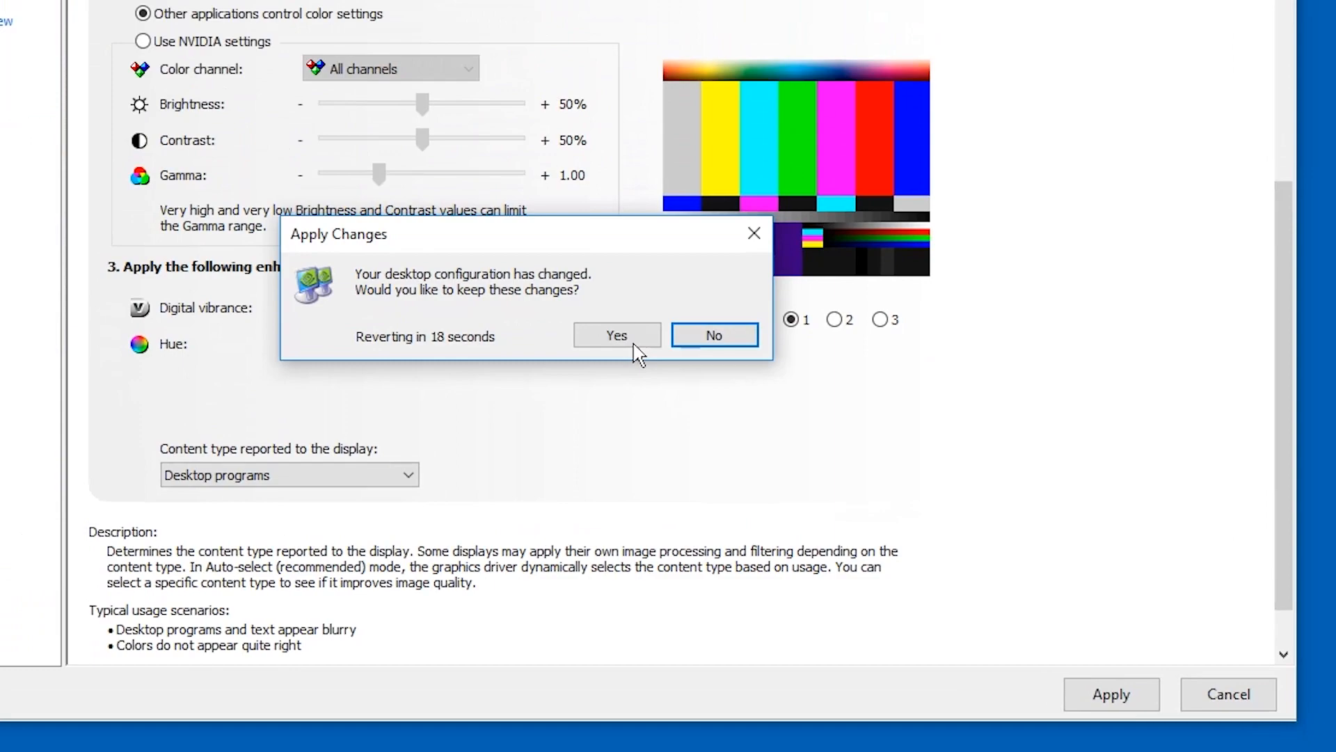
{"action": "left_click", "coordinate": [615, 335]}
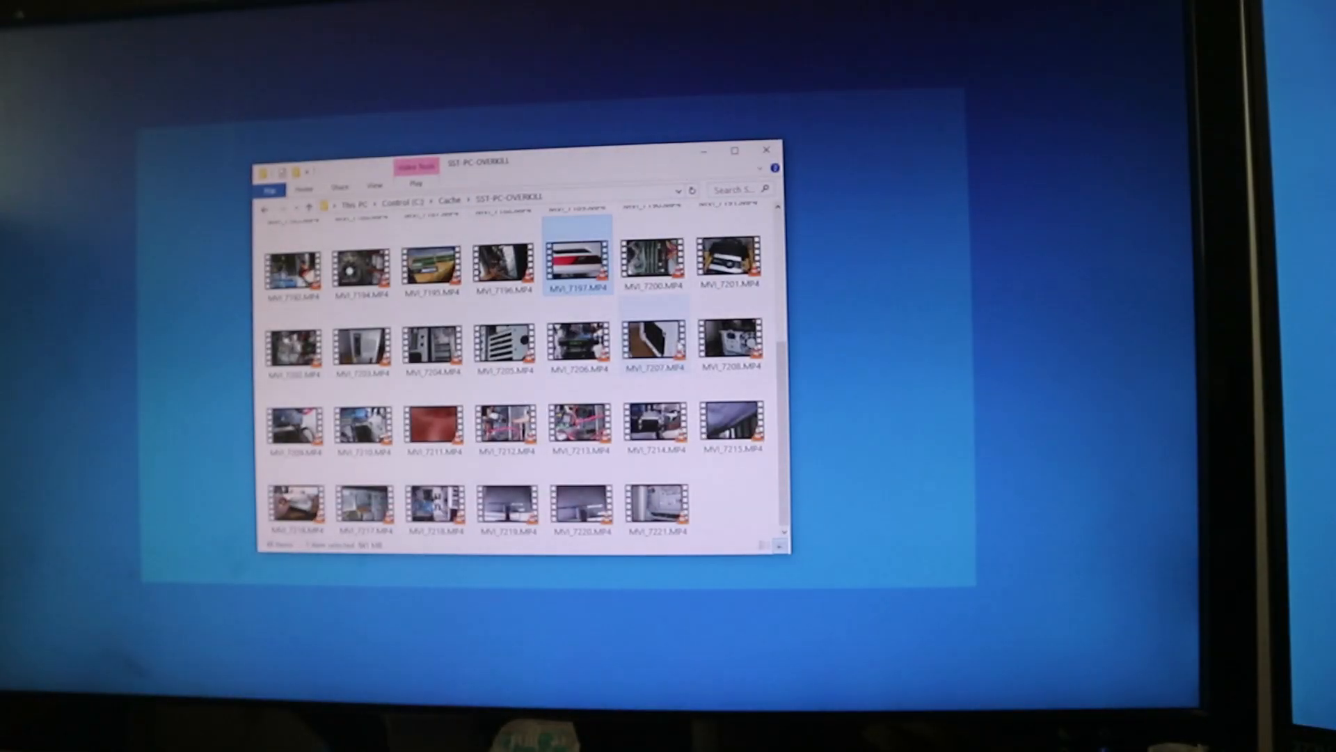
Step: Play MVI_7197.MP4 in VLC to confirm the white PC case clip shows its picture
{"action": "double_click", "coordinate": [580, 266]}
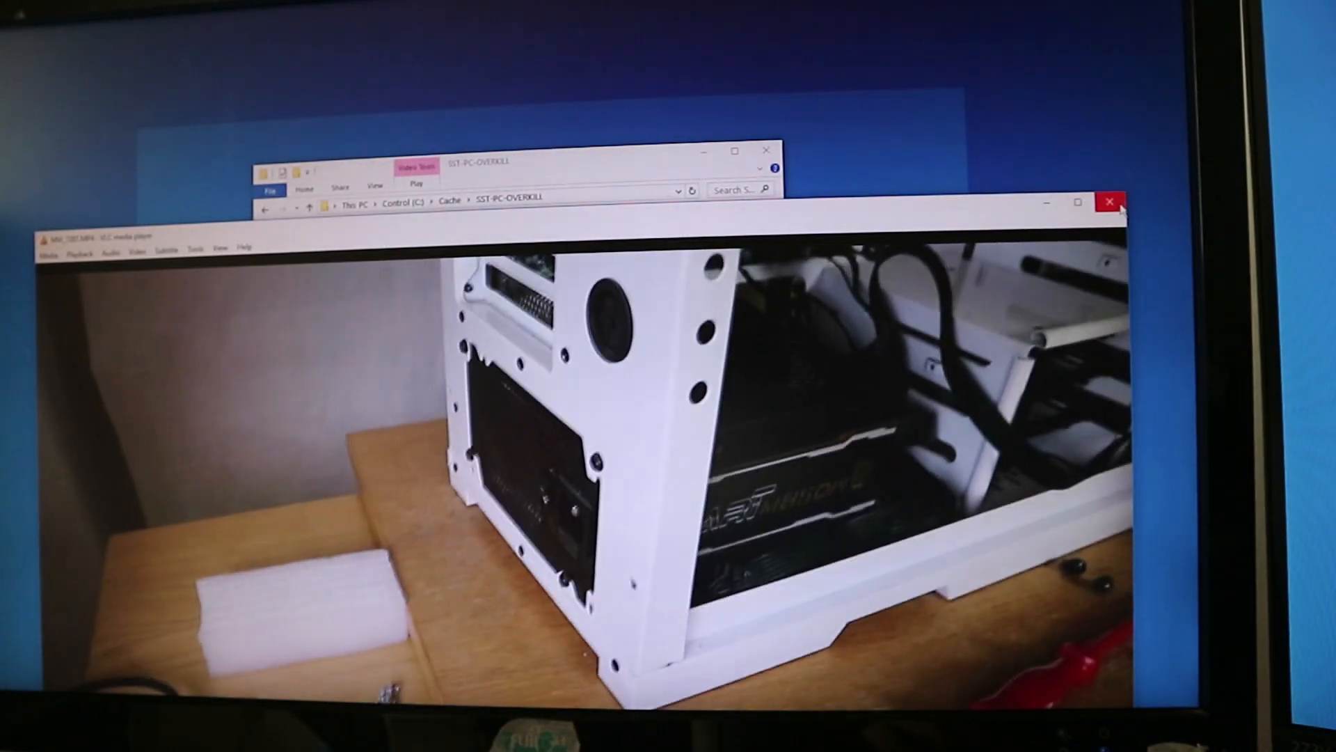